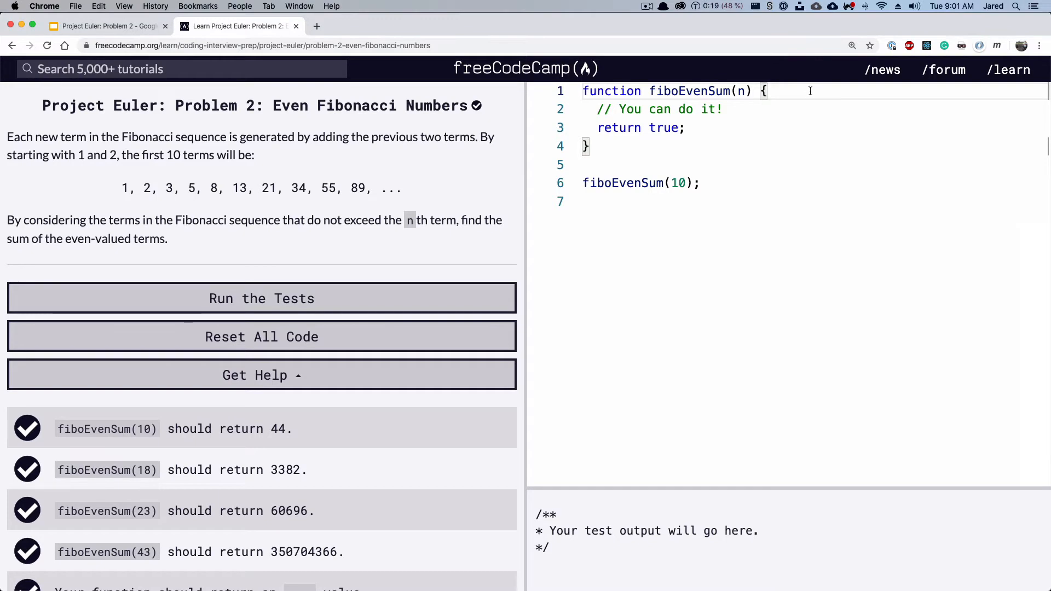
Step: Declare let fibNumSum = 0, let fibCurrent = 0 and let fibNext = 1 at the top of fiboEvenSum
key("enter")
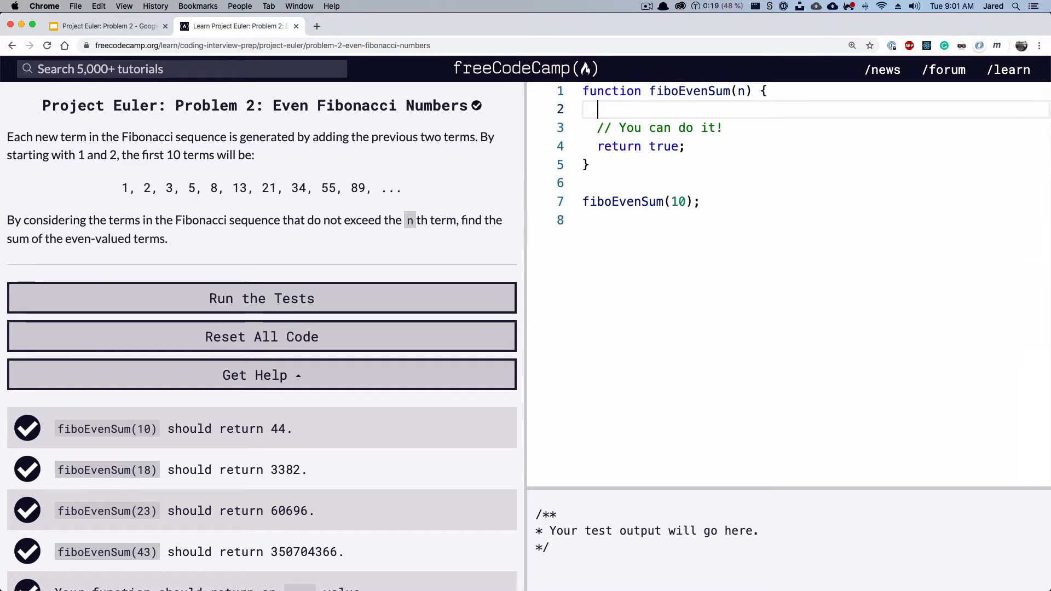
type("let fib")
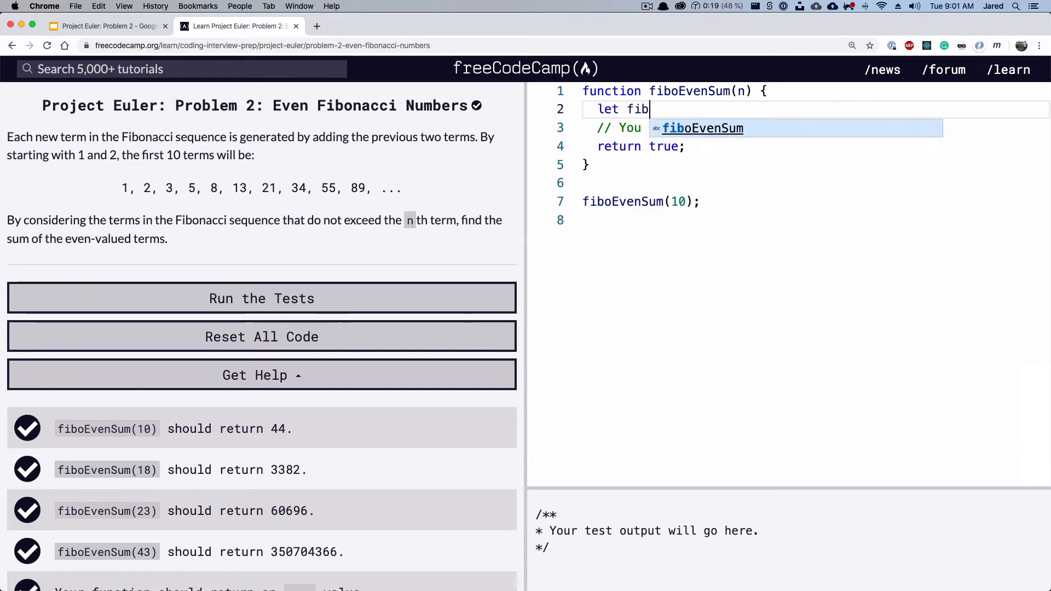
type("Nu")
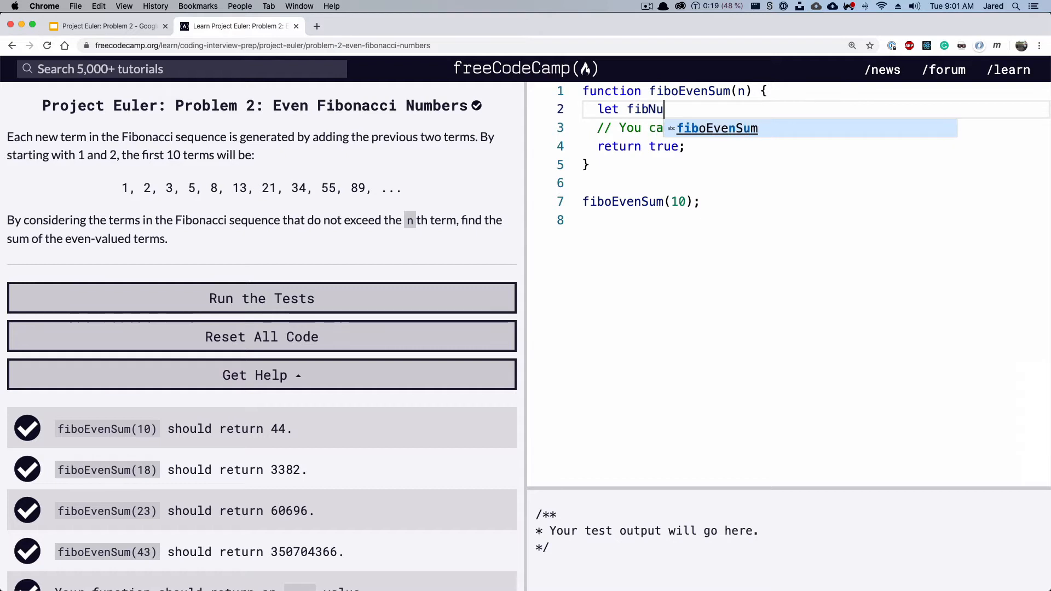
type("mSum = 0")
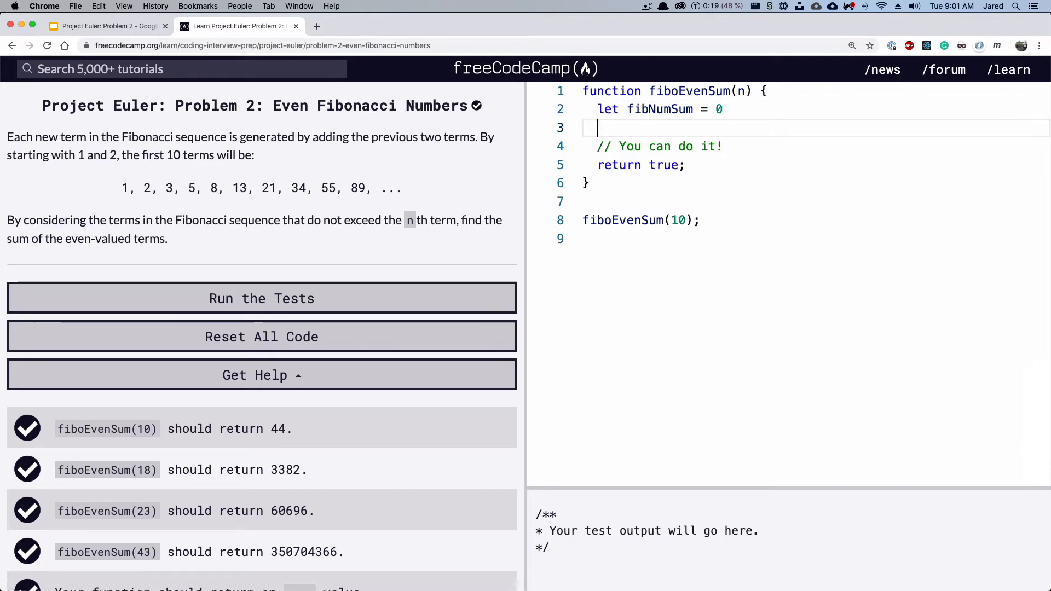
type("let fibCur")
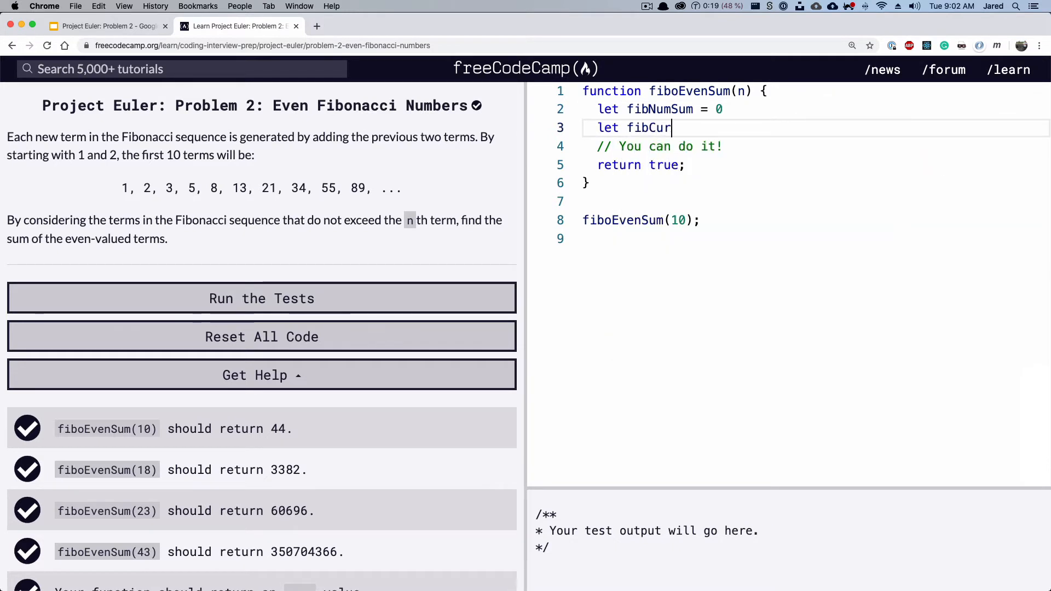
type("rent = 0")
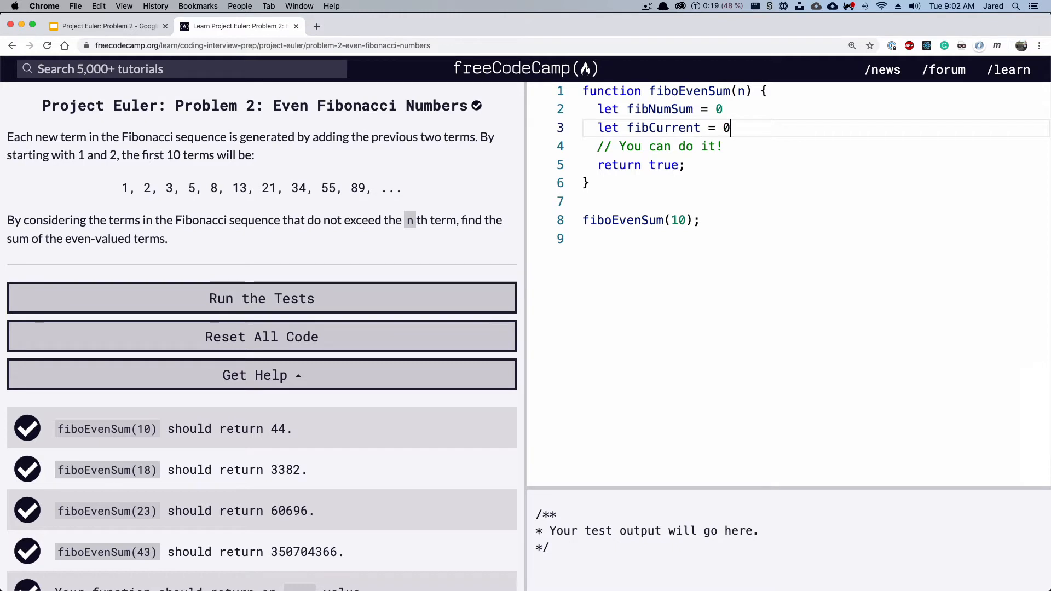
type("let fib")
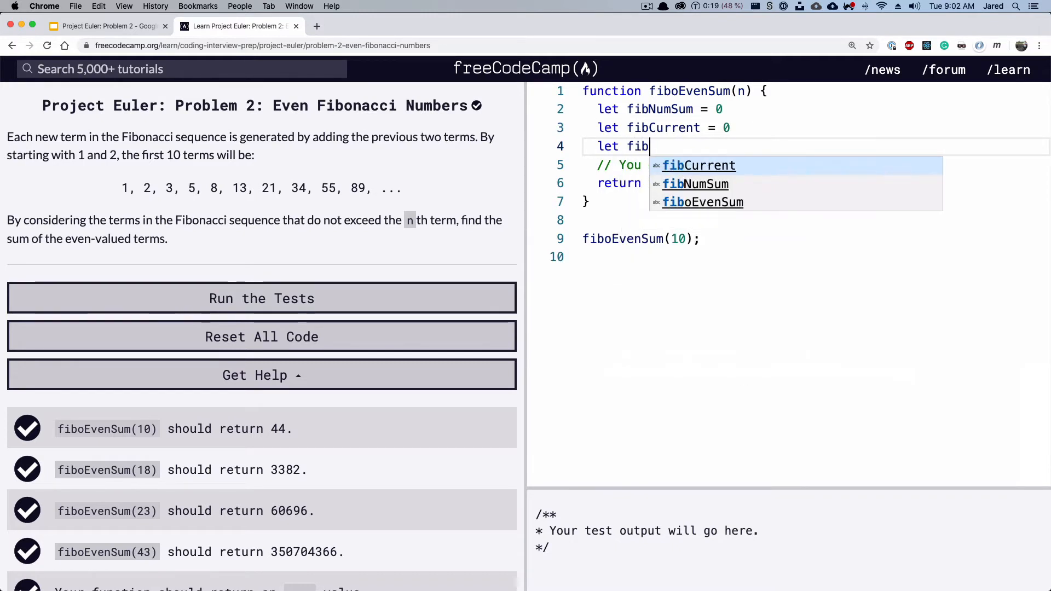
type("Next = 1")
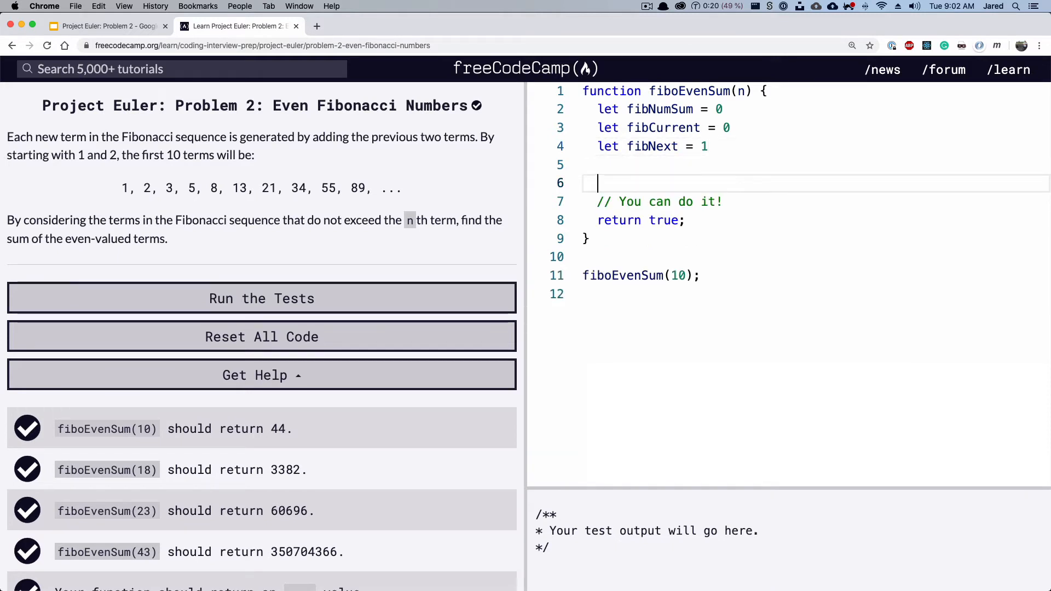
Step: Write for (let i = 1; i <= n; i++) { below the declarations, opening the loop body
type("for (let i = 1; i <")
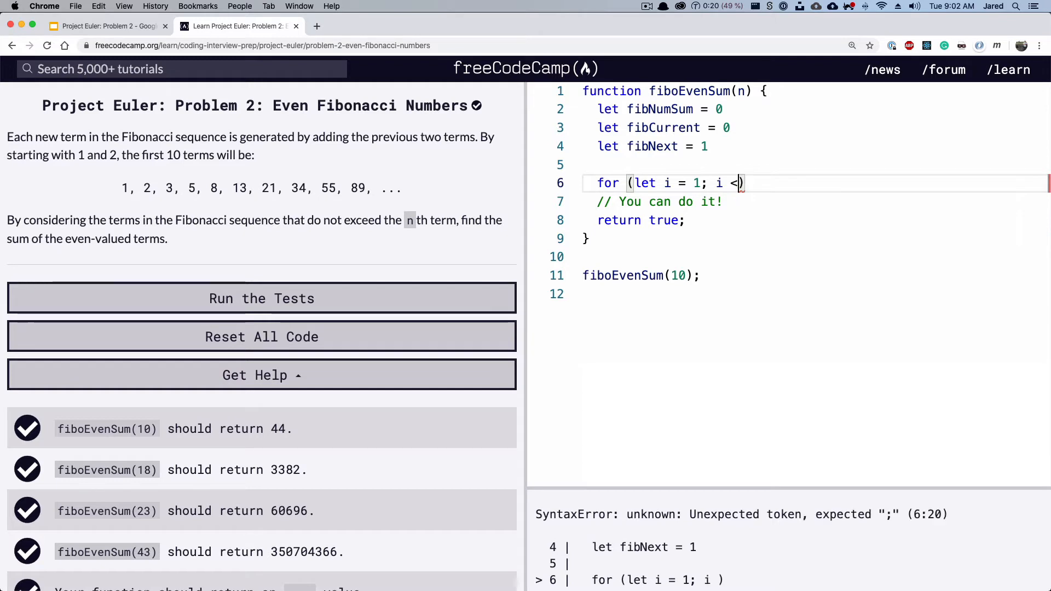
type("=m")
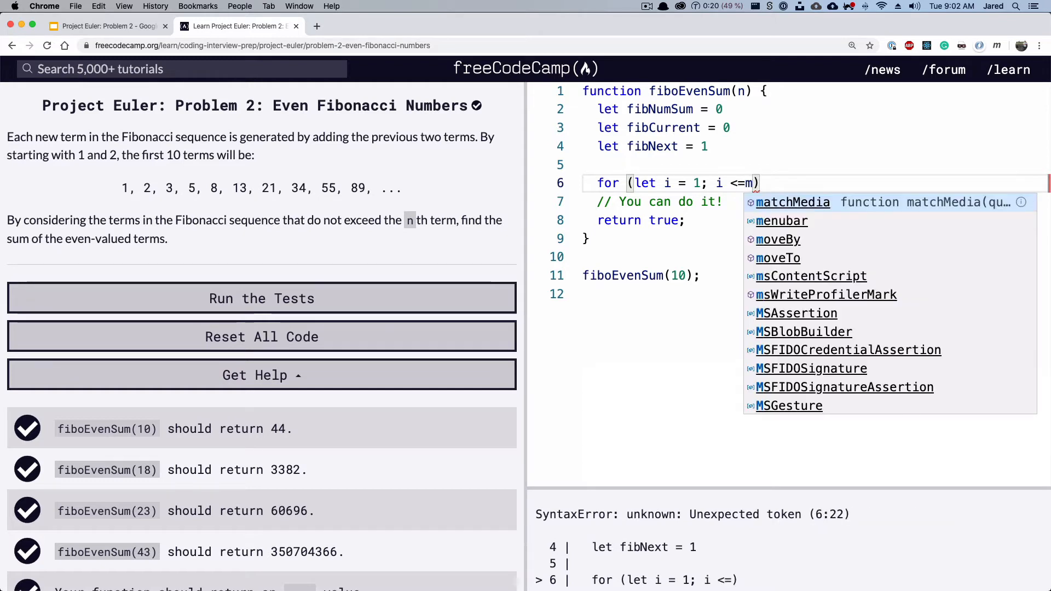
type("n")
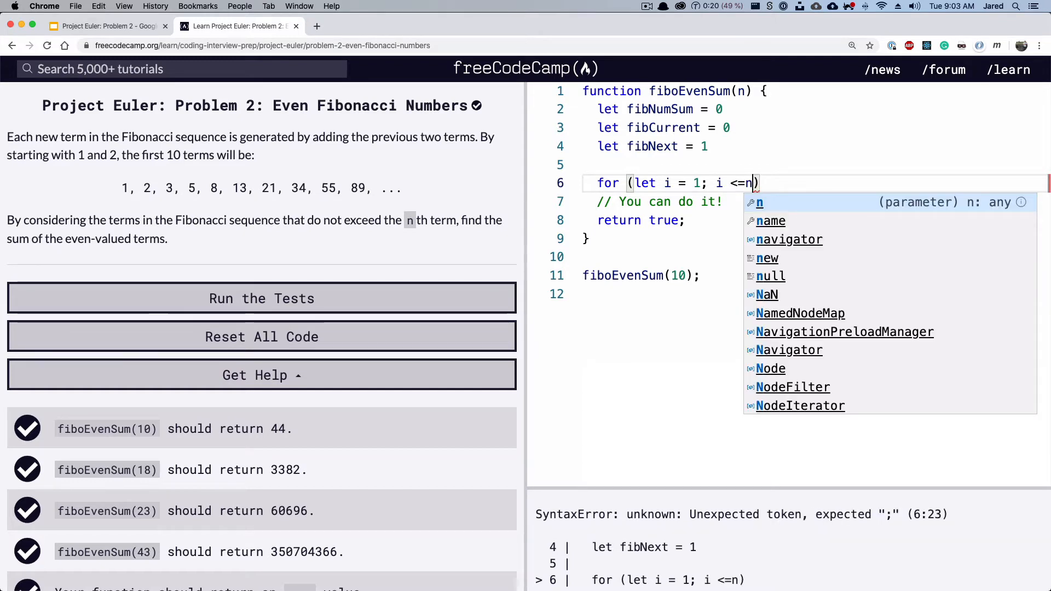
type(";")
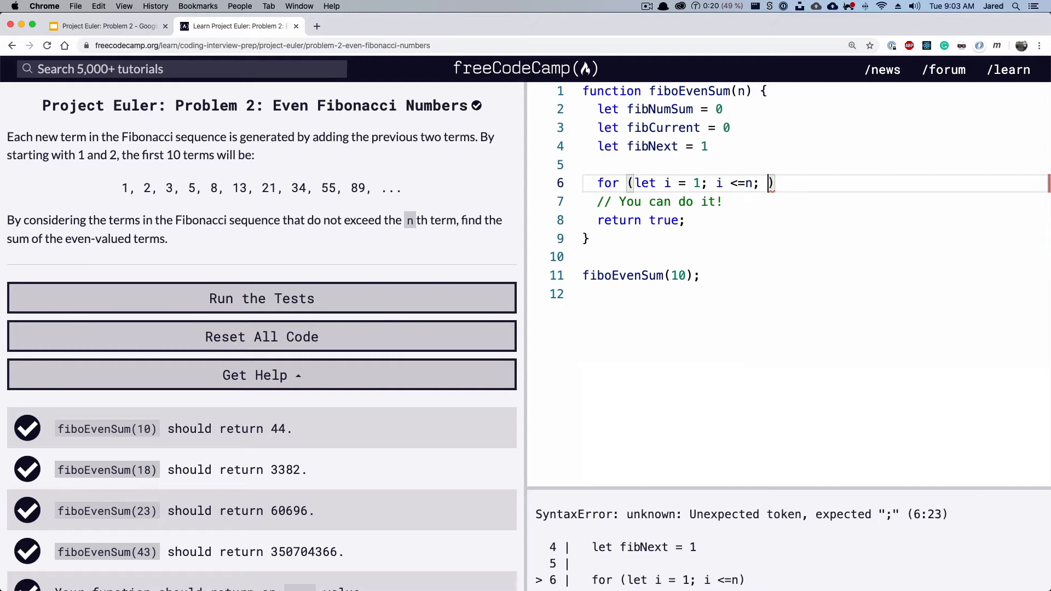
type("i++")
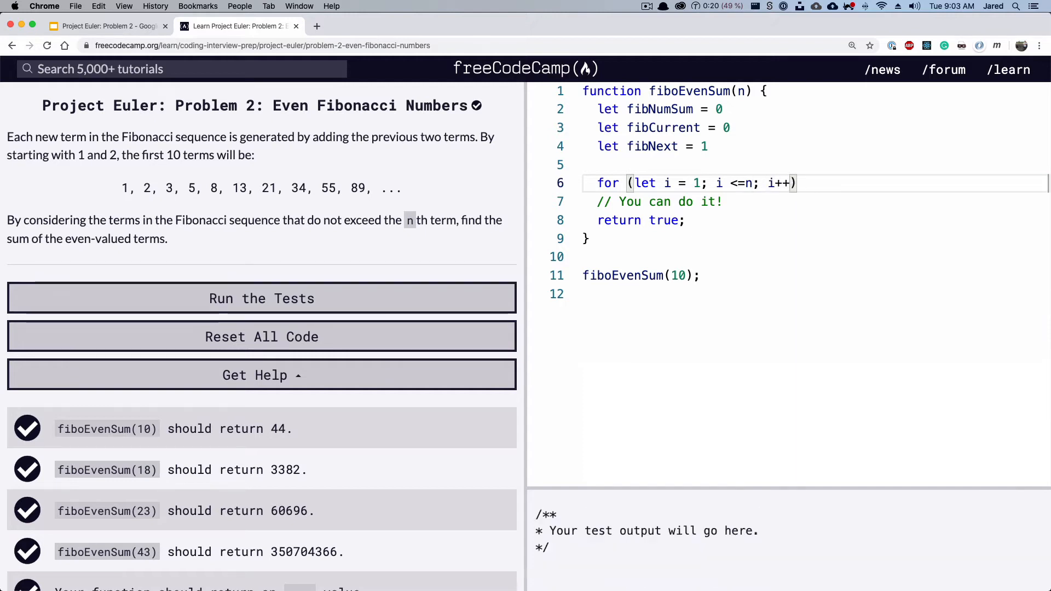
type("{")
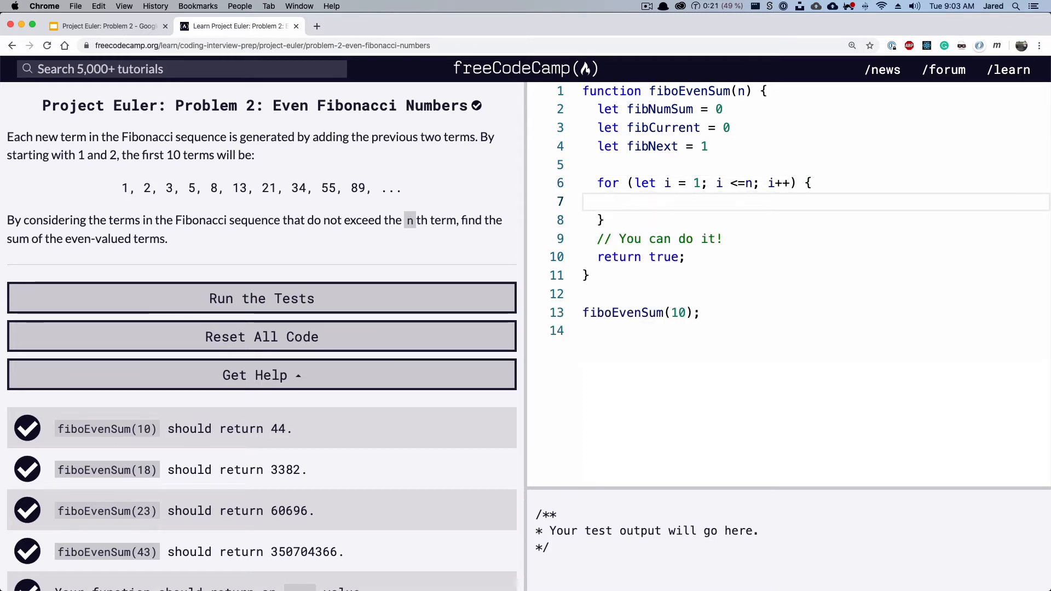
Step: Inside the loop, compute let fibTotal = fibCurrent + fibNext
type("let fi")
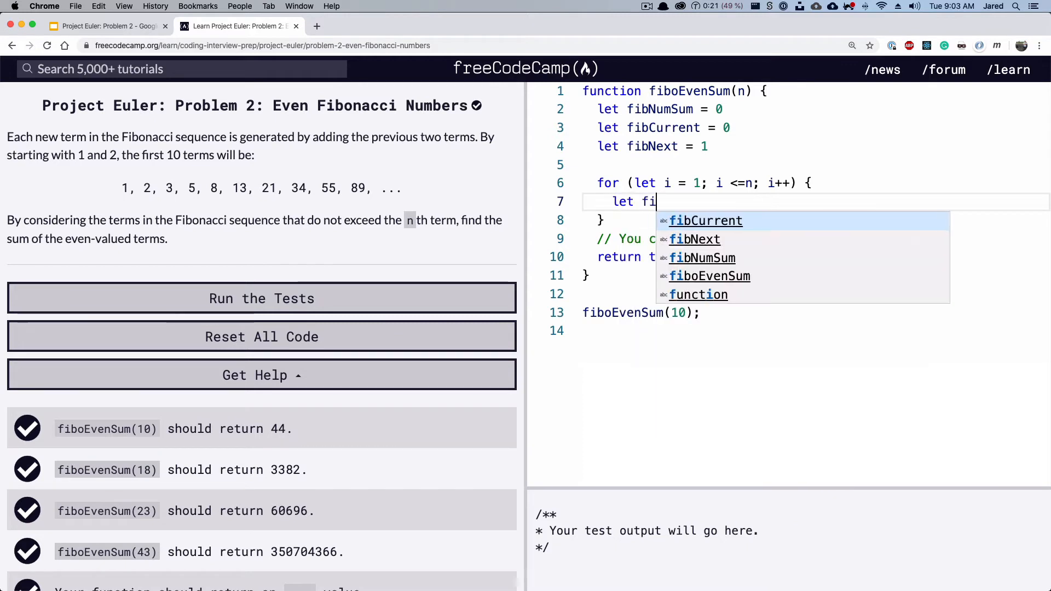
type("bTotal =")
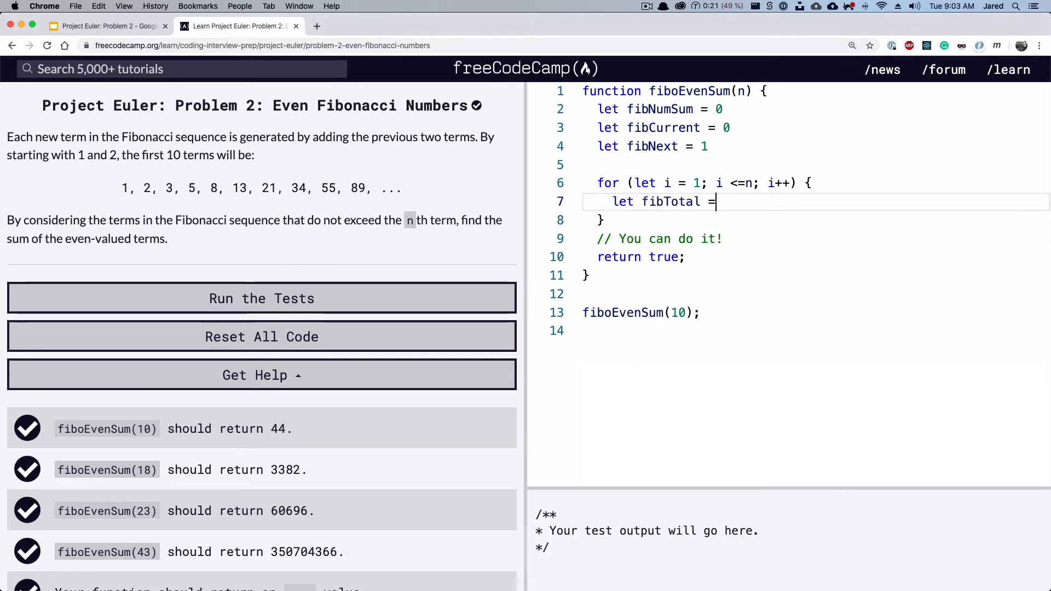
type("fibCurrent +")
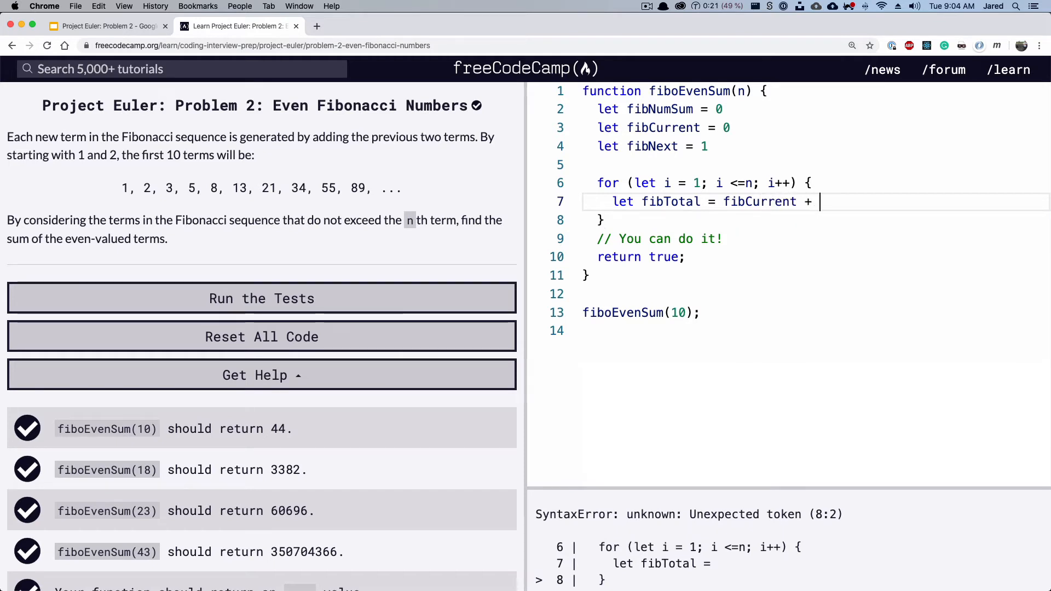
type("fibNext")
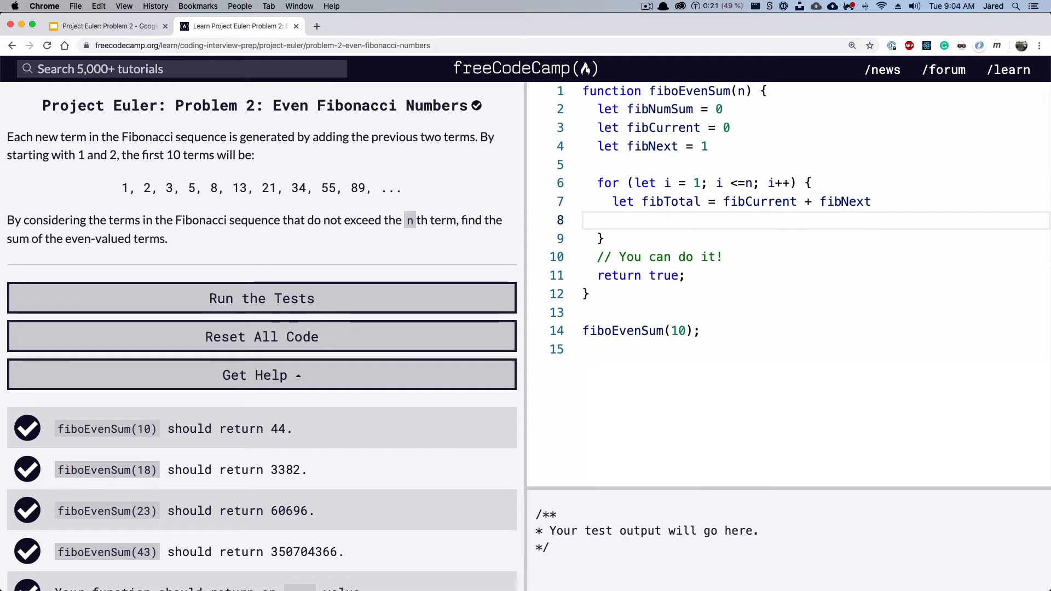
key("Enter")
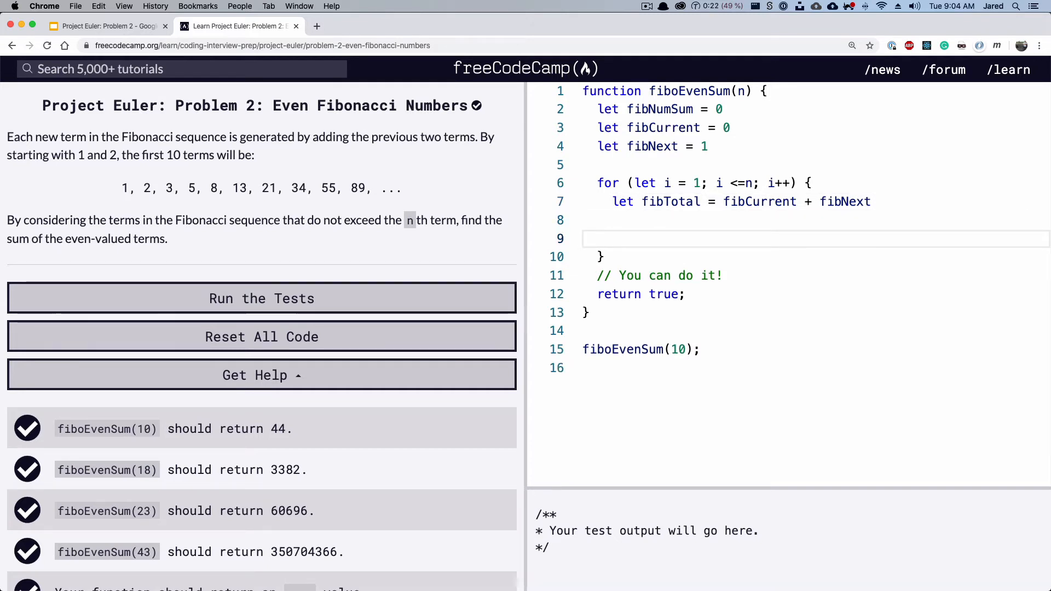
Step: Shift the sequence forward: fibCurrent = fibNext, then fibNext = fibTotal
type("fibCurrent")
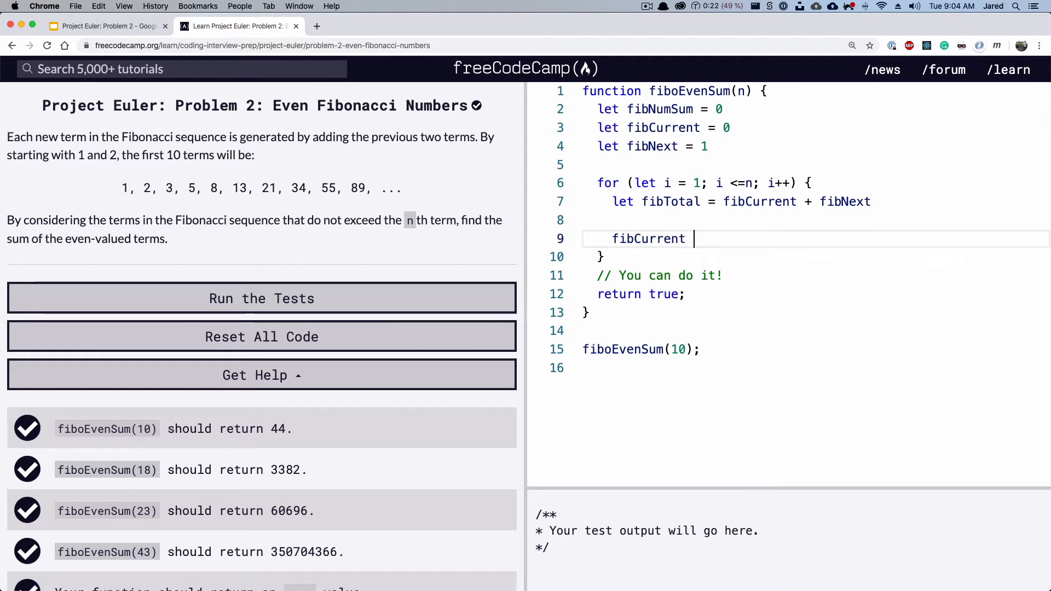
type("= fibNext")
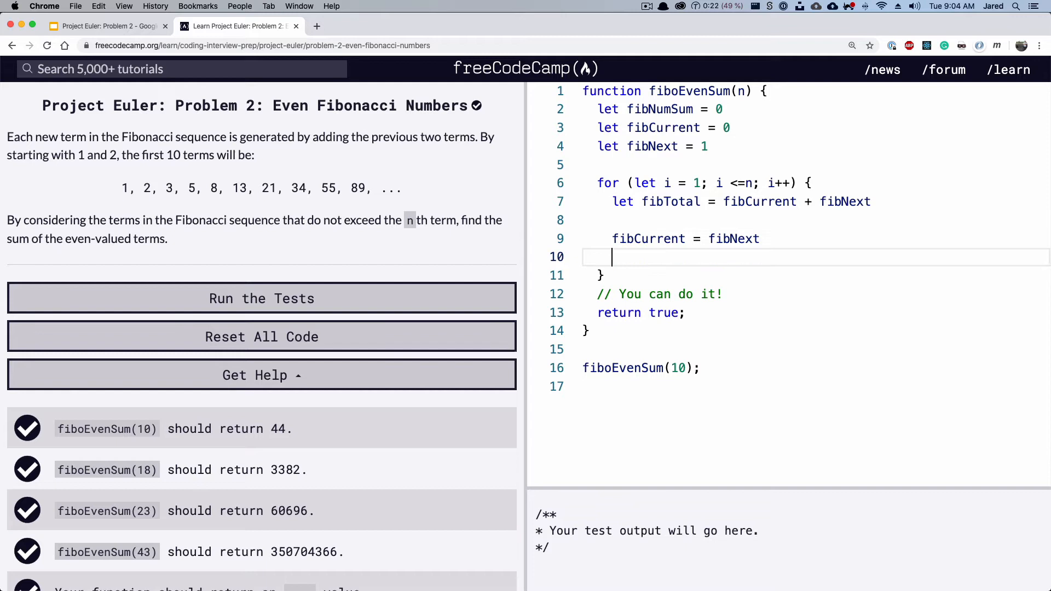
type("fib")
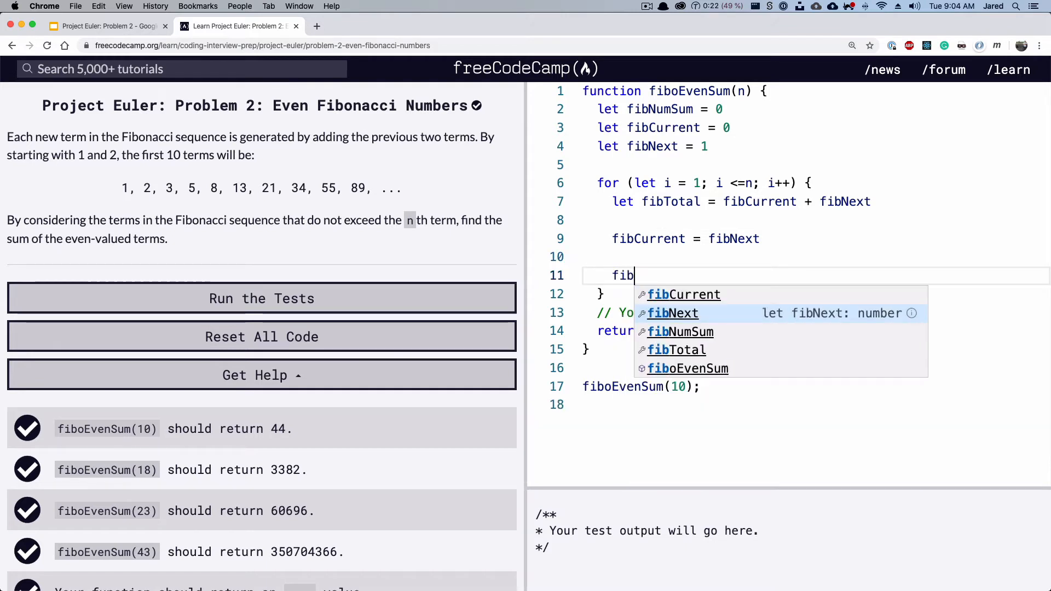
type("Next =")
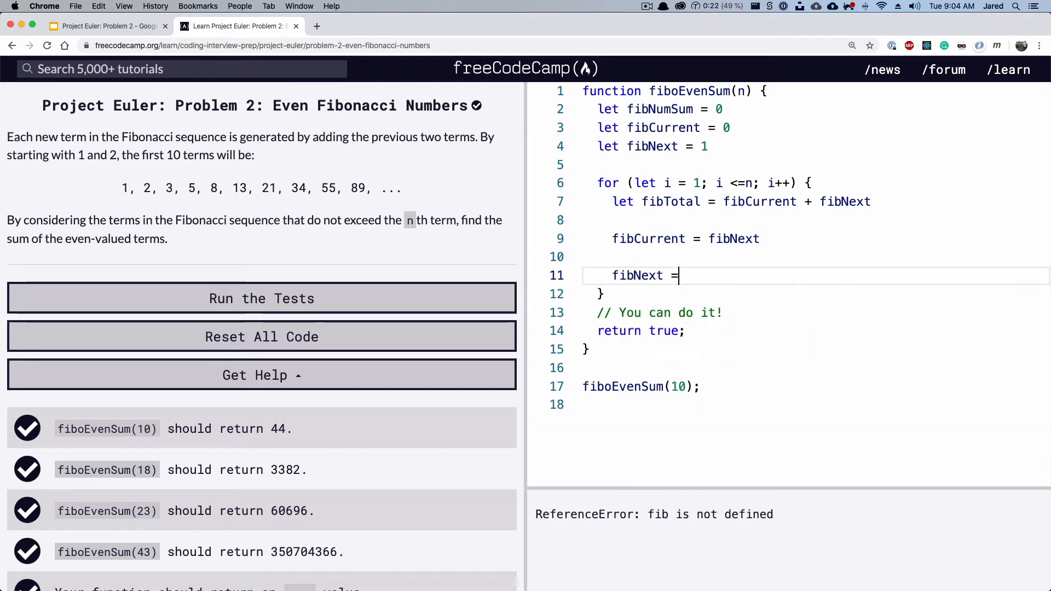
type("fibTotal")
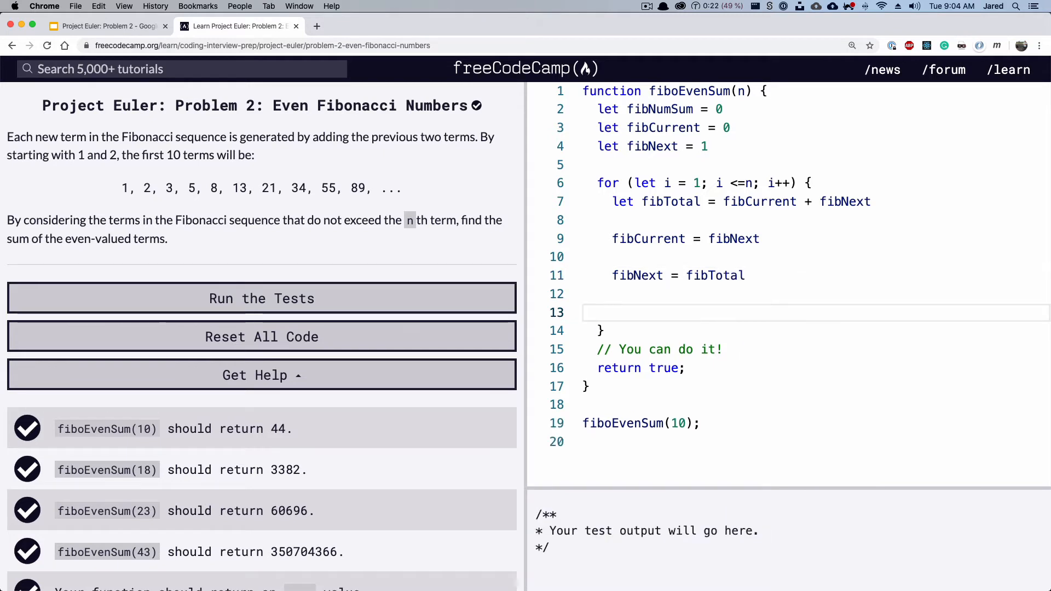
Step: Add if (fibTotal % 2 == 0) { fibNumSum += fibTotal } to sum the even terms
type("if()")
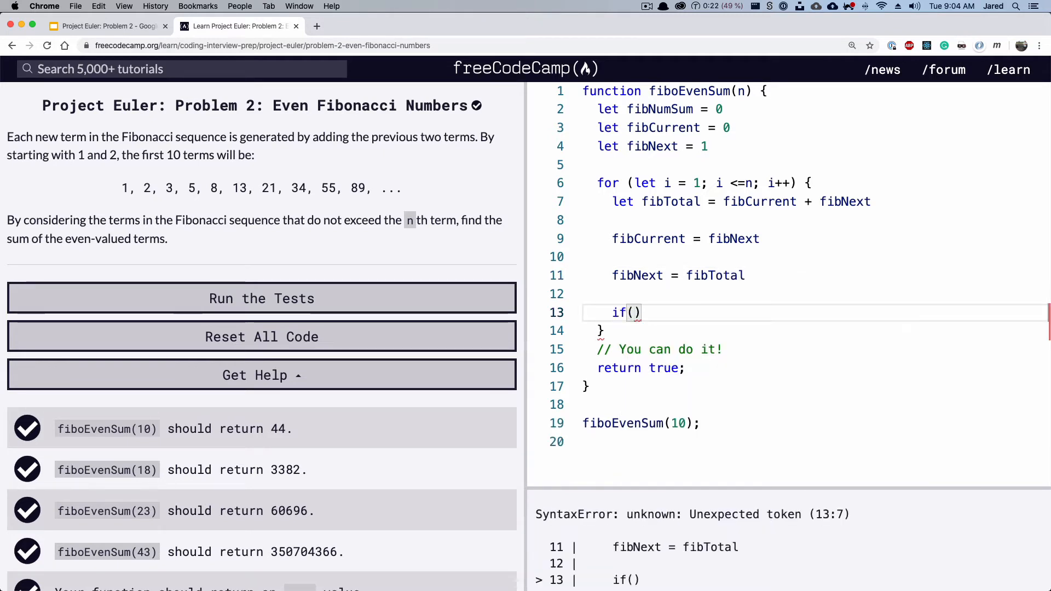
type("fibTotal")
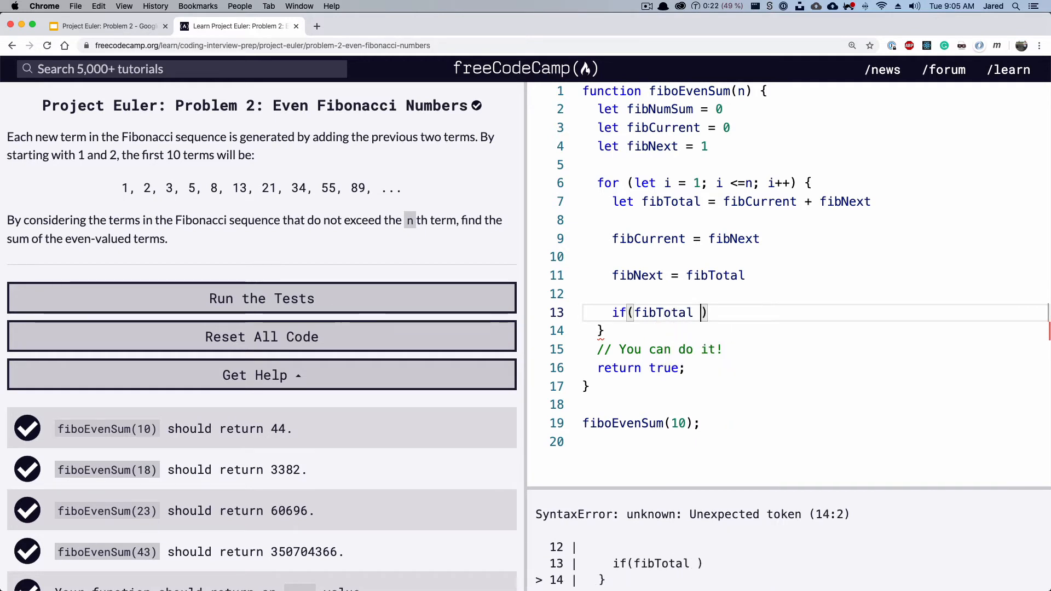
type("% 2")
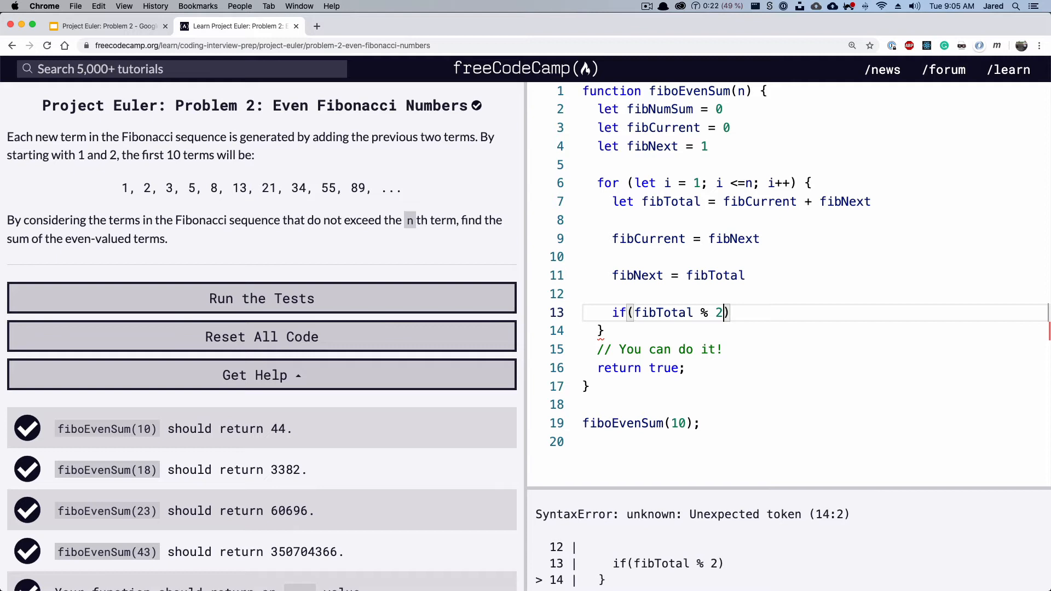
type("== 0")
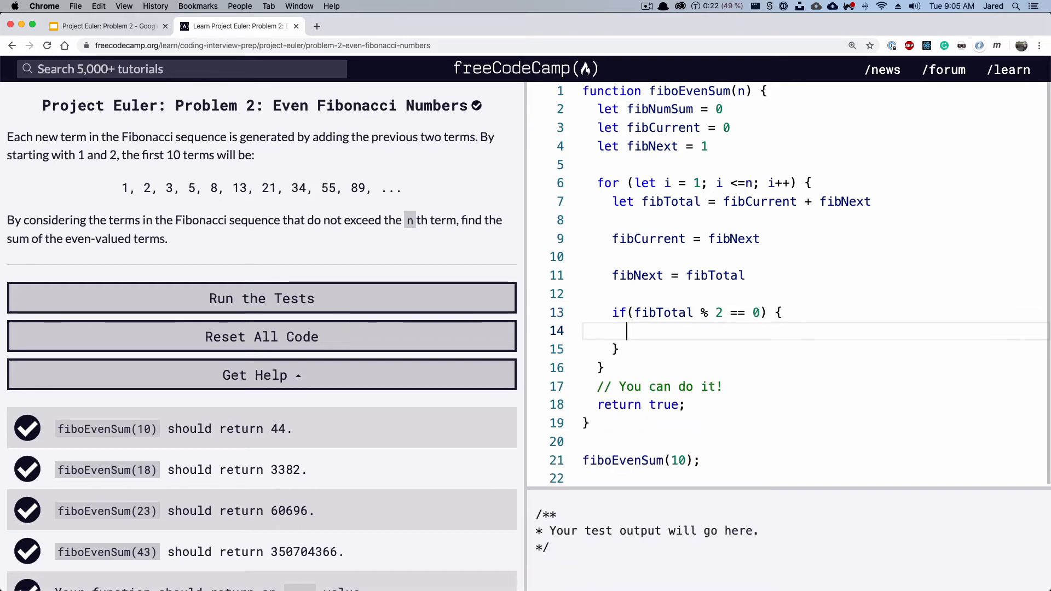
type("fib")
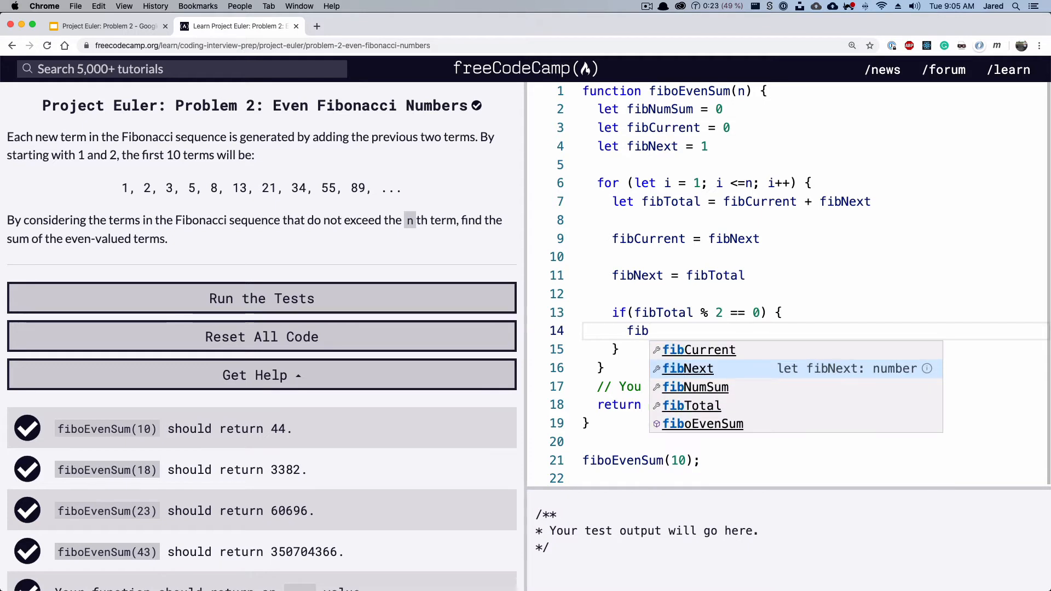
type("Numsum")
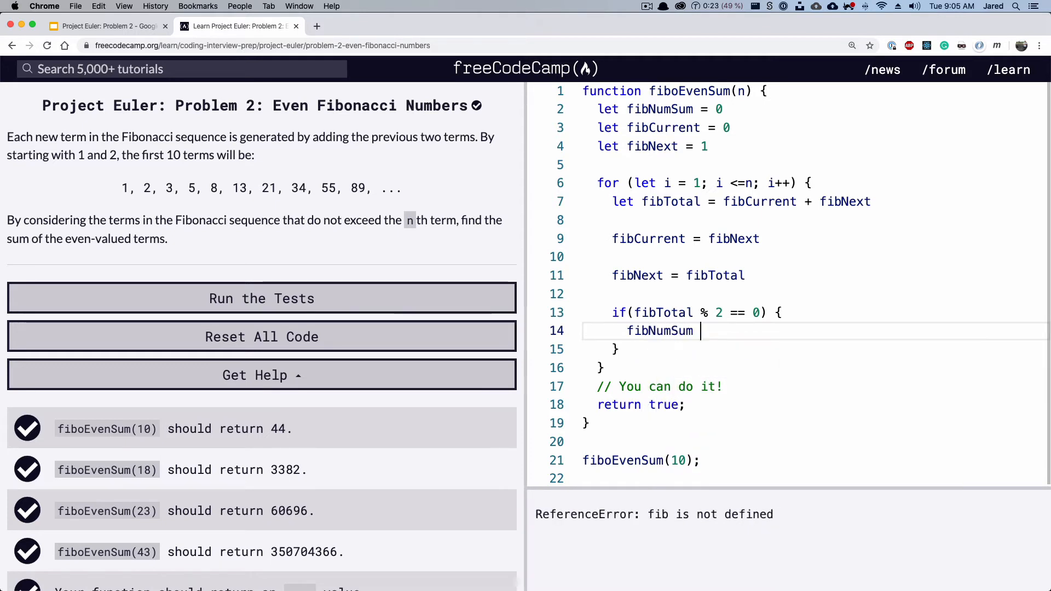
type("+= fib")
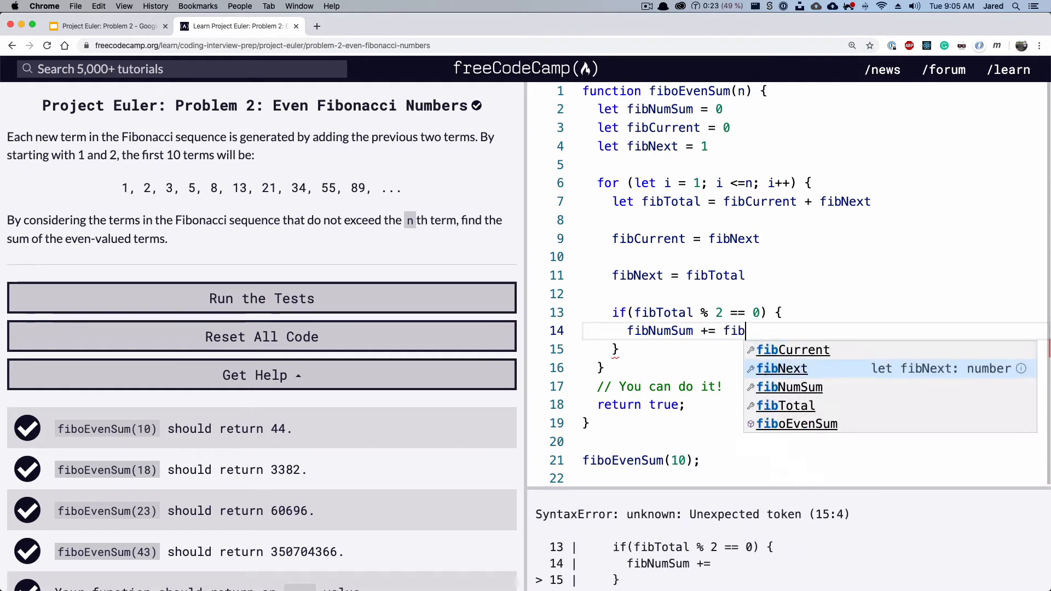
left_click(784, 405)
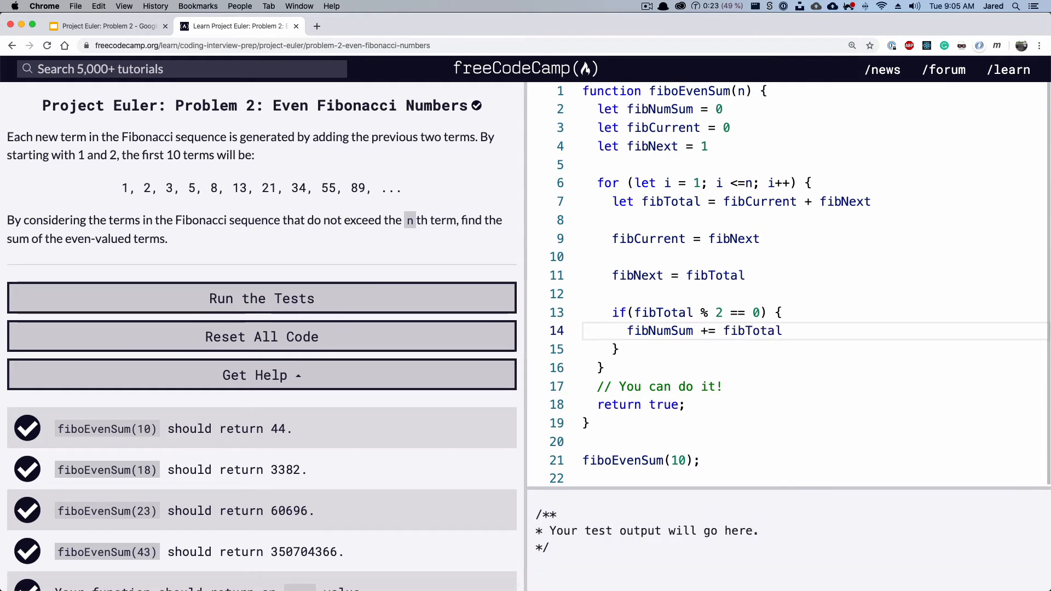
Step: Replace return true with return fibNumSum
double_click(665, 405)
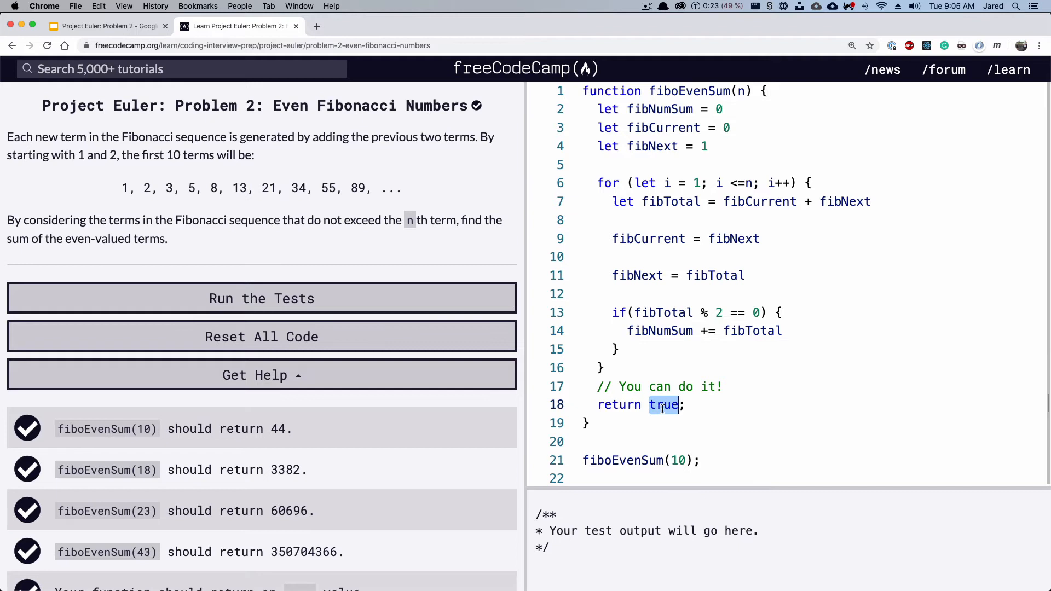
type("fibNumSum")
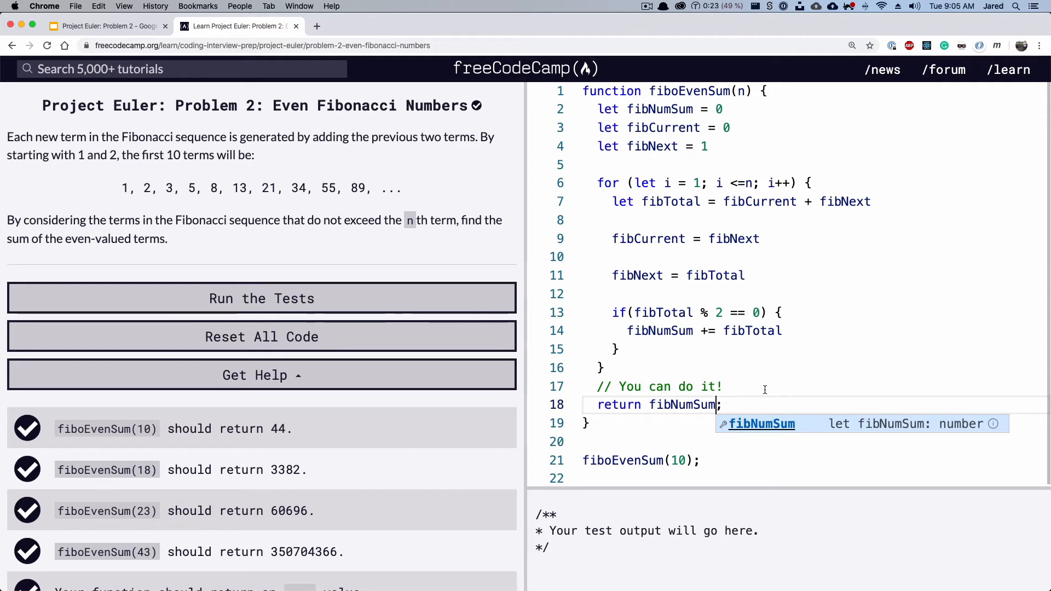
left_click(261, 298)
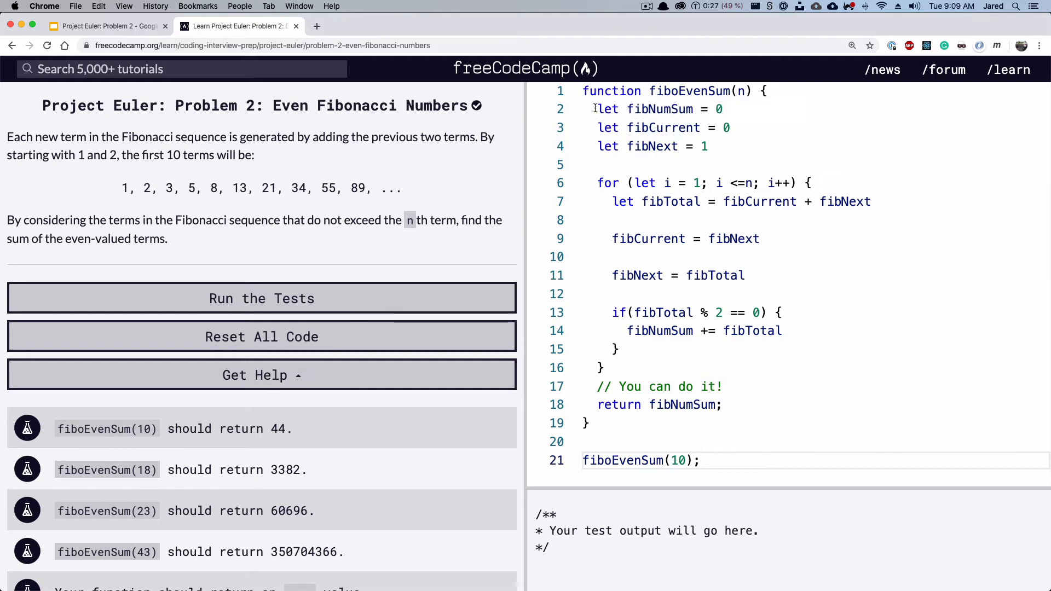
left_click_drag(592, 108, 763, 127)
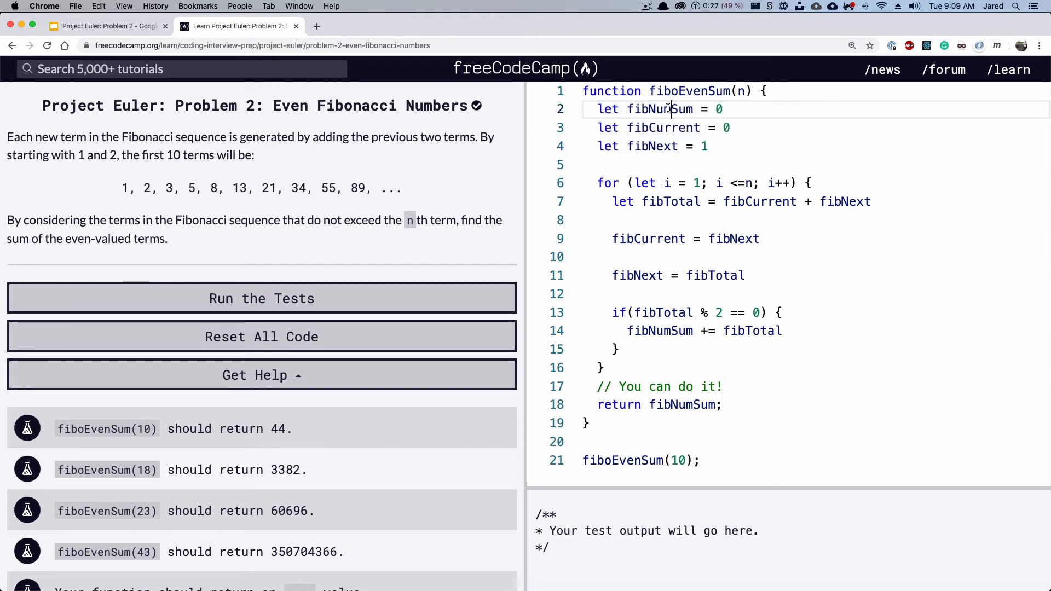
double_click(659, 109)
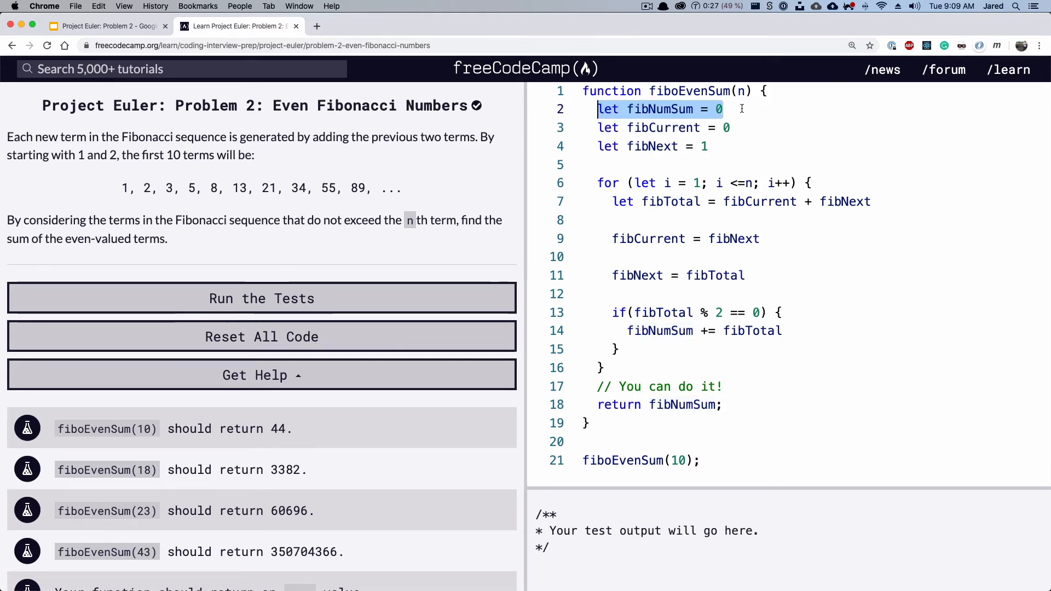
left_click(737, 127)
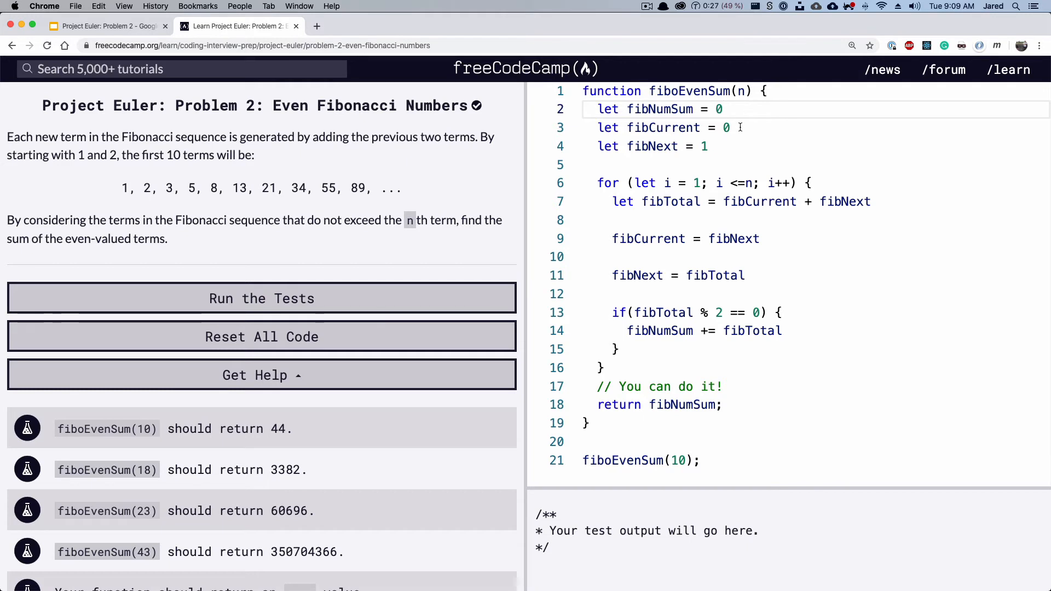
triple_click(661, 127)
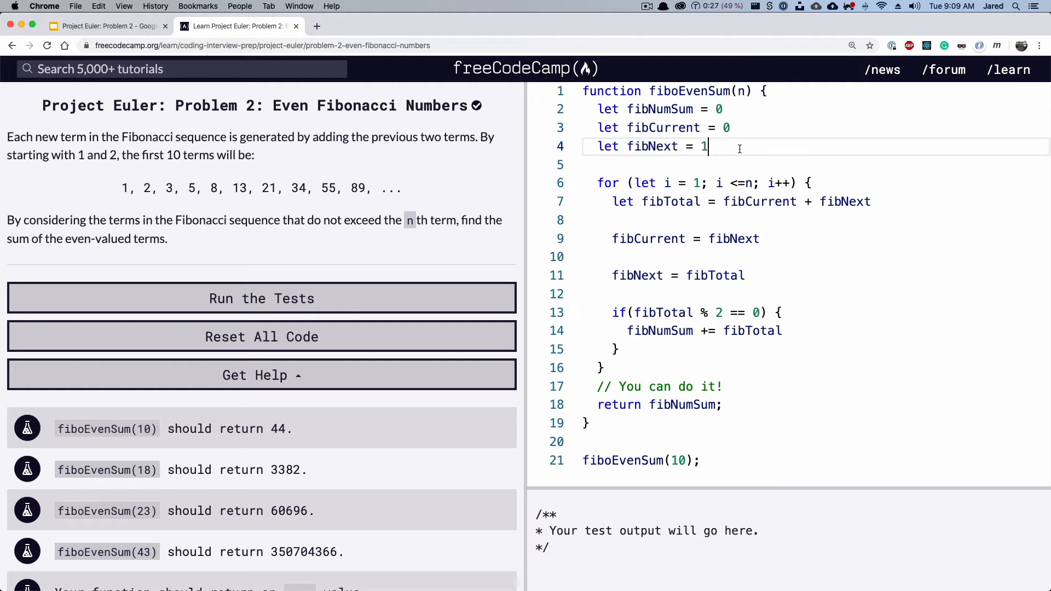
left_click_drag(707, 145, 597, 127)
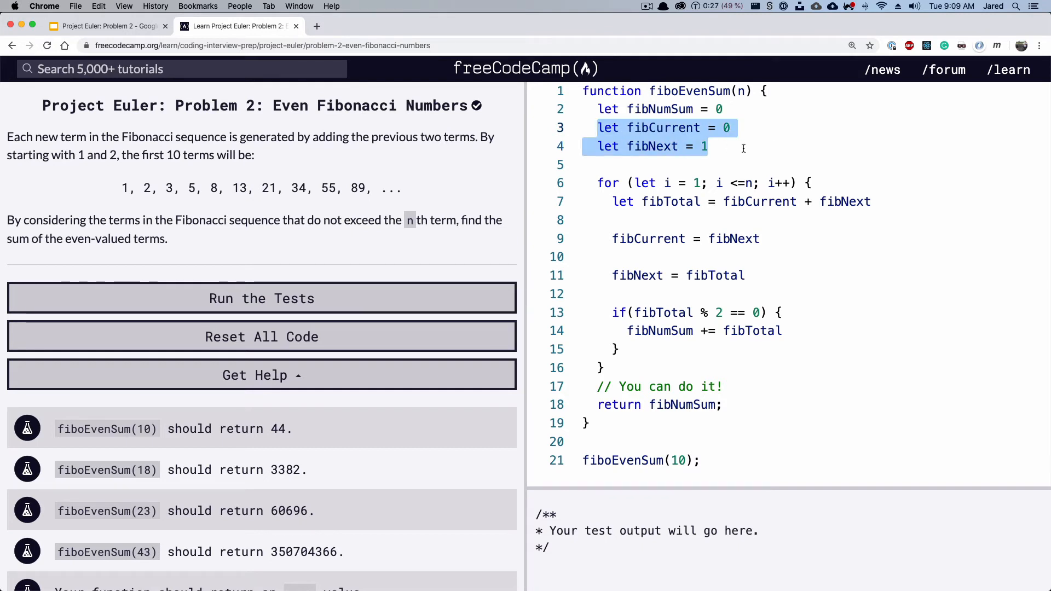
mouse_move(599, 181)
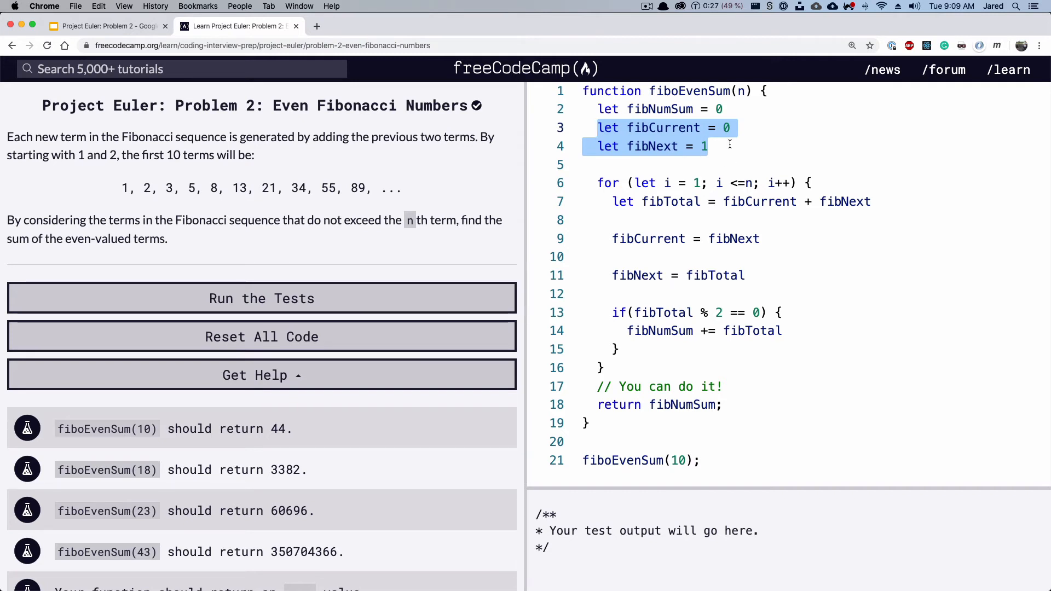
left_click(697, 182)
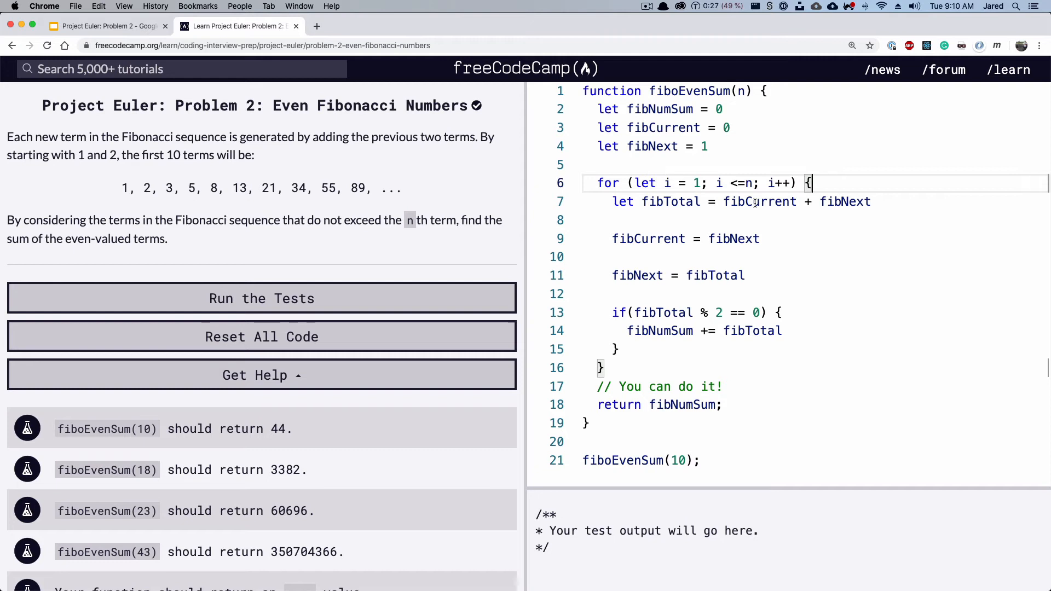
mouse_move(844, 202)
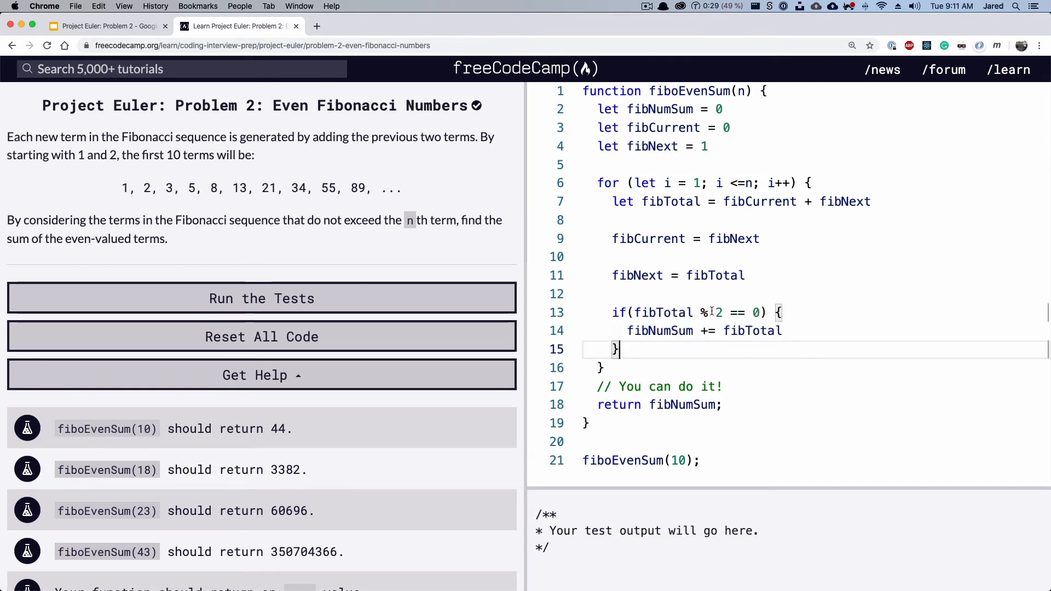
double_click(664, 312)
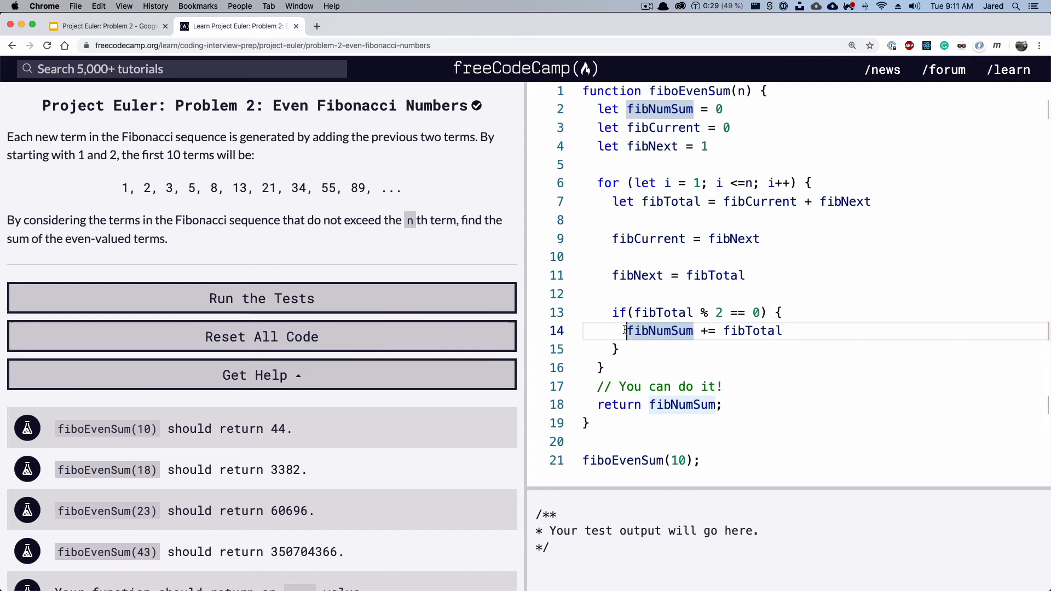
mouse_move(659, 331)
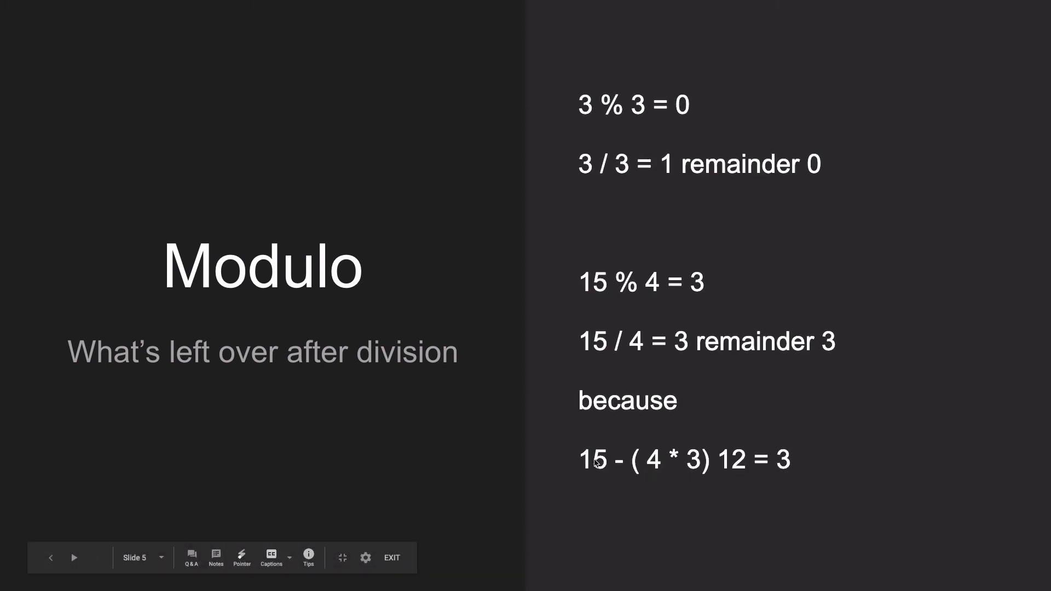
mouse_move(731, 467)
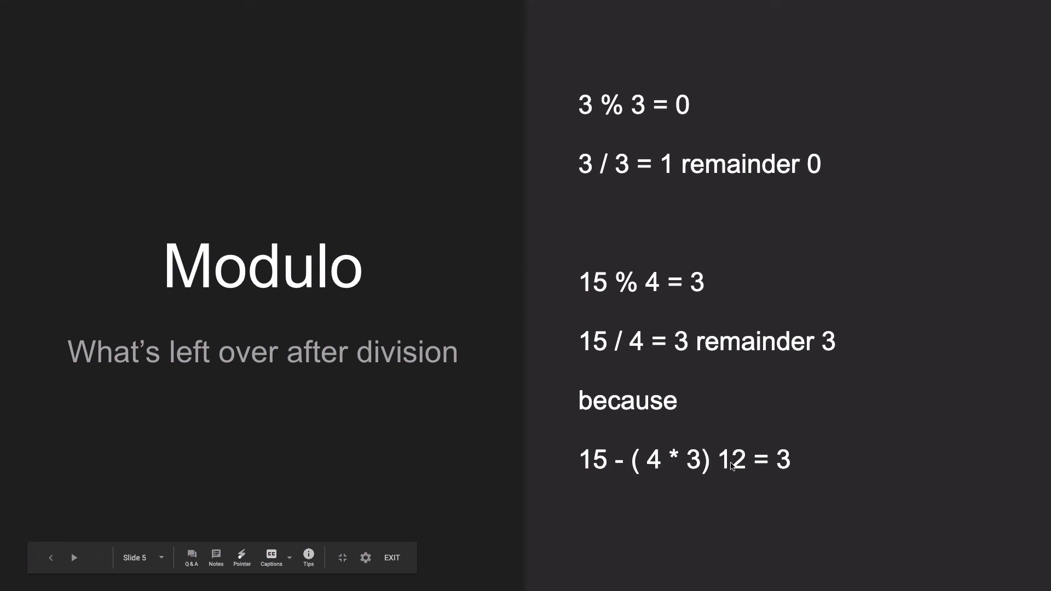